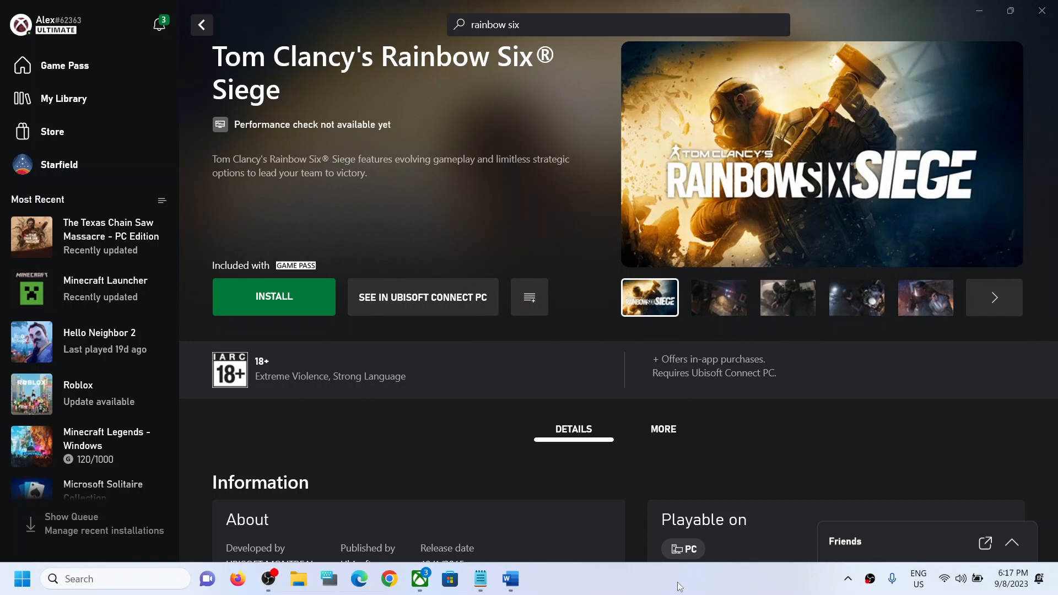
Step: Bring up the Word notes on the Rainbow Six Siege DLL error with the Microsoft fix link
click(511, 579)
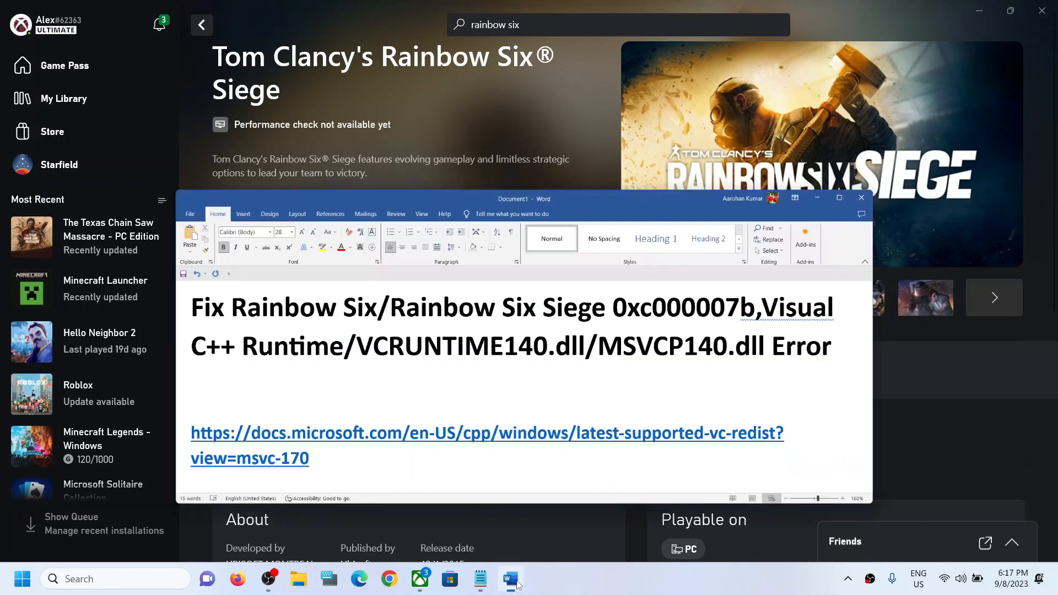
Step: Enlarge the Word window and highlight VCRUNTIME140.dll in the error title
click(839, 197)
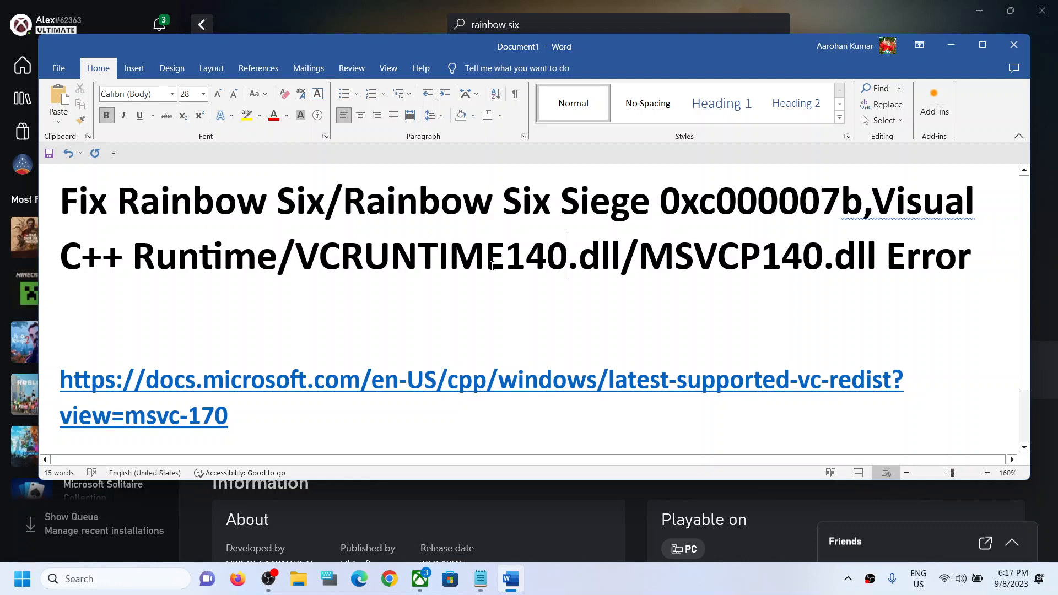
mouse_move(681, 266)
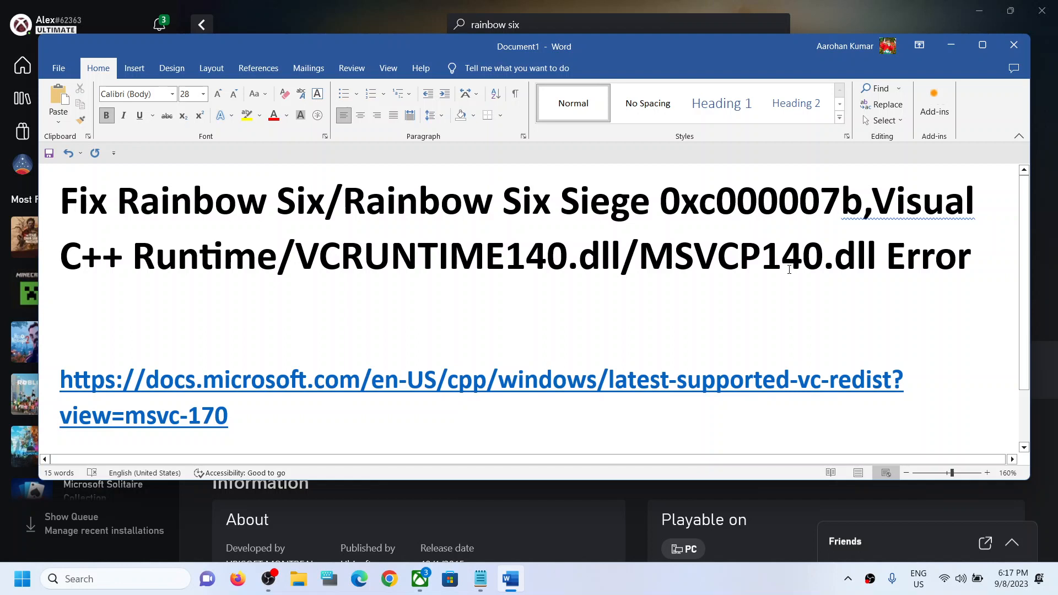
mouse_move(655, 242)
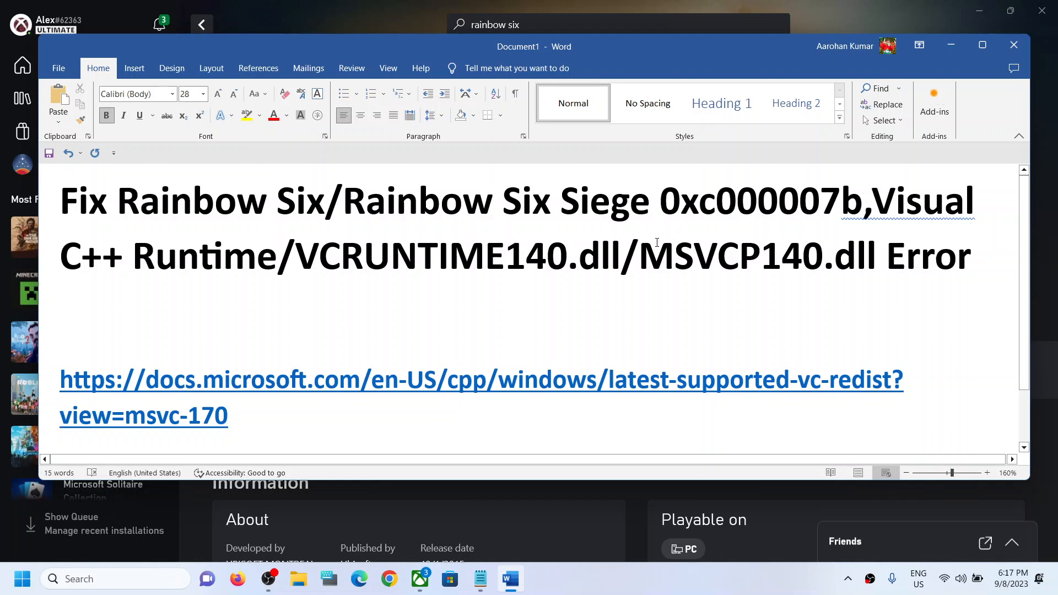
click(568, 257)
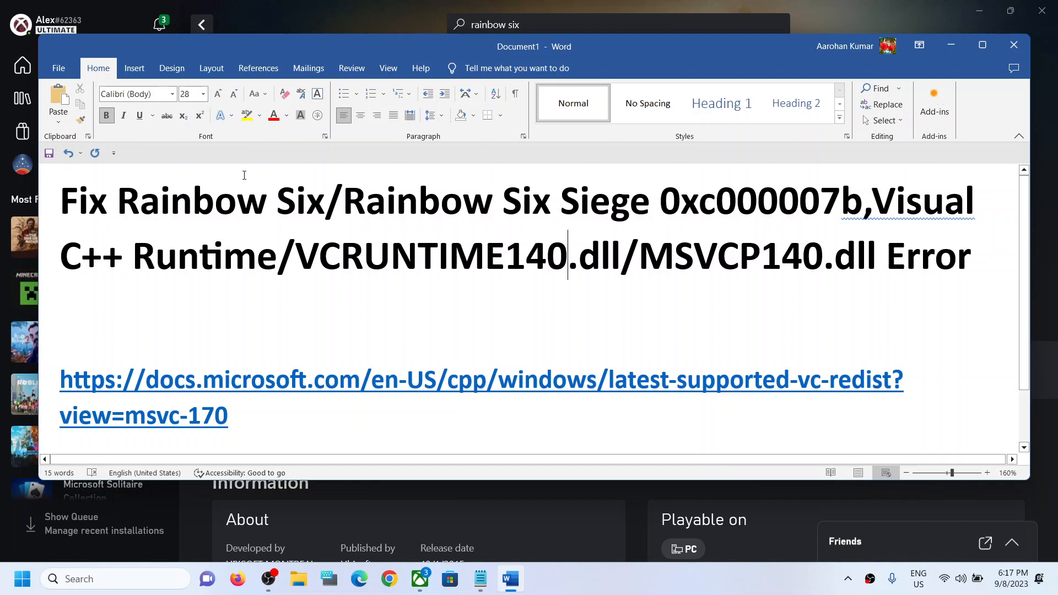
mouse_move(680, 221)
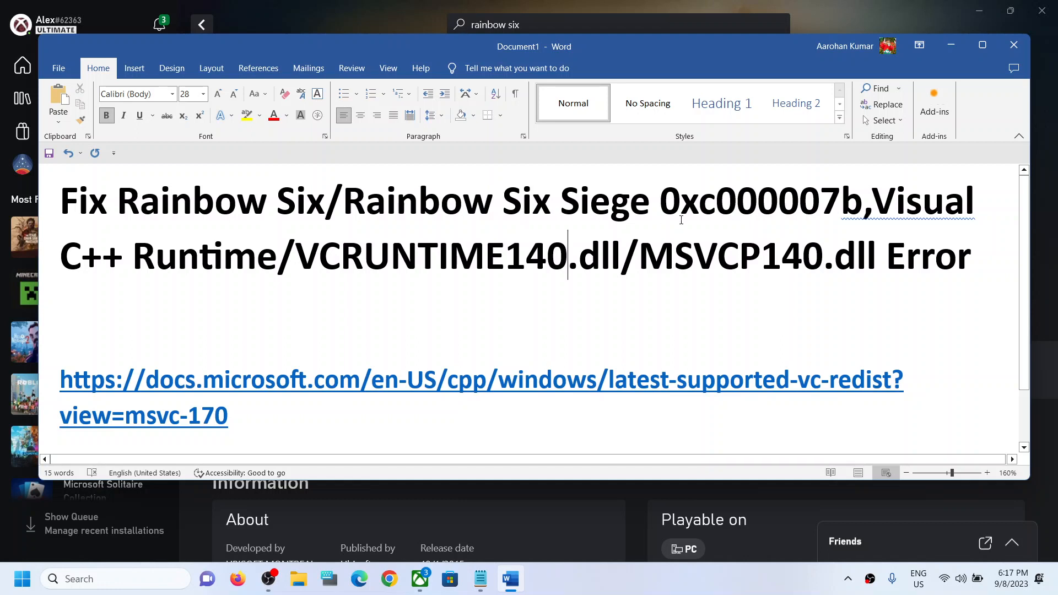
mouse_move(304, 314)
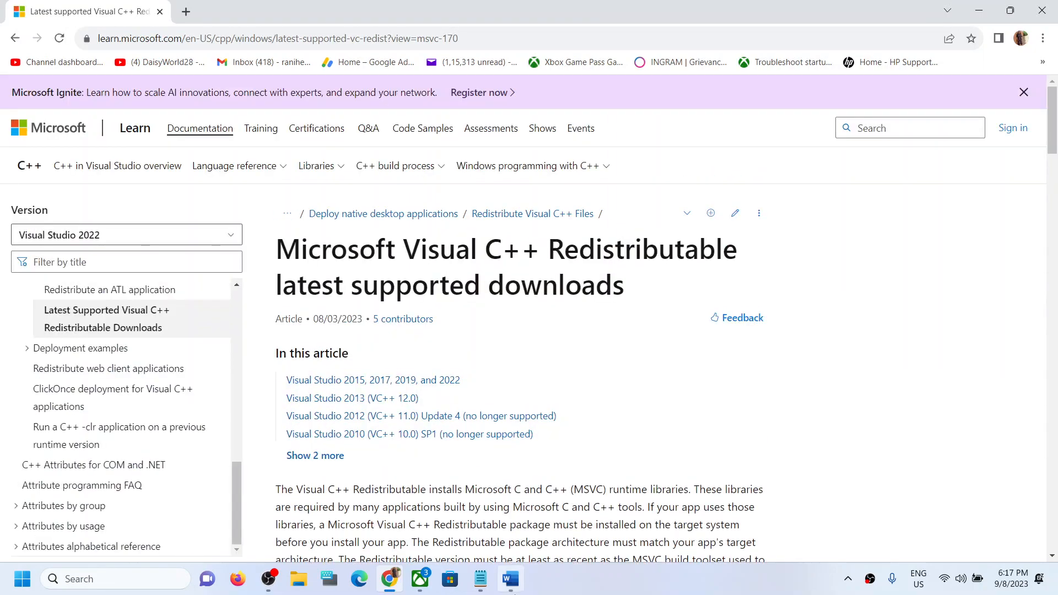
Step: Download the x64 Visual C++ 2015-2022 Redistributable from Microsoft's page and check its progress
scroll(down, 3)
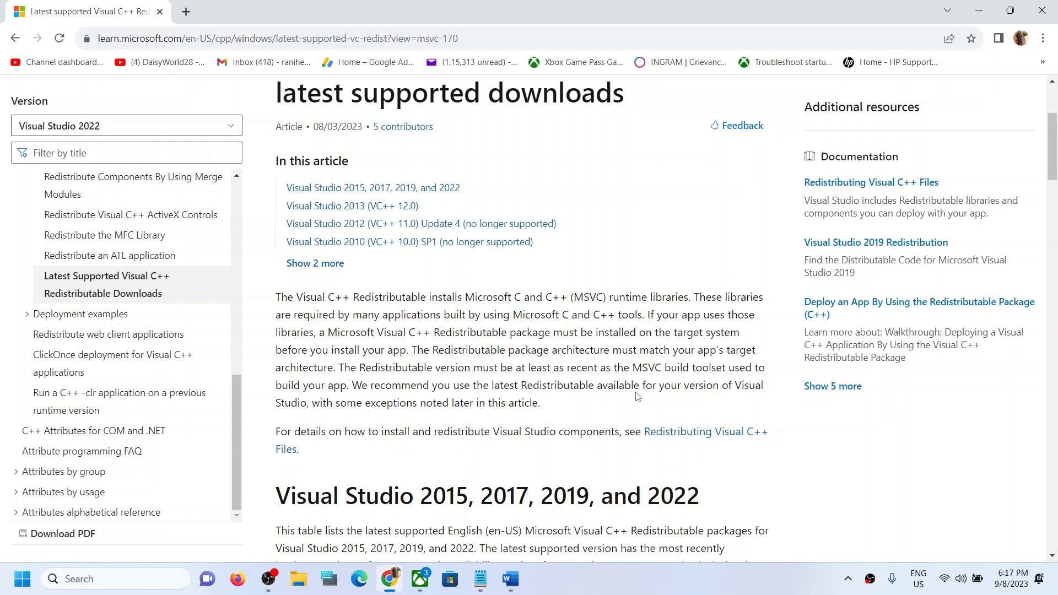
scroll(down, 3)
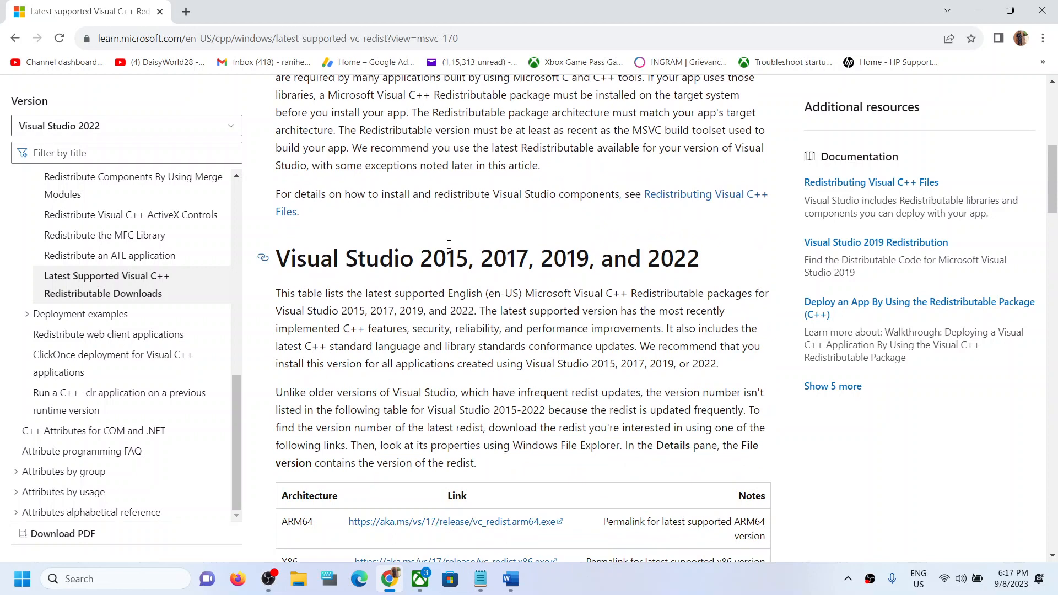
scroll(down, 3)
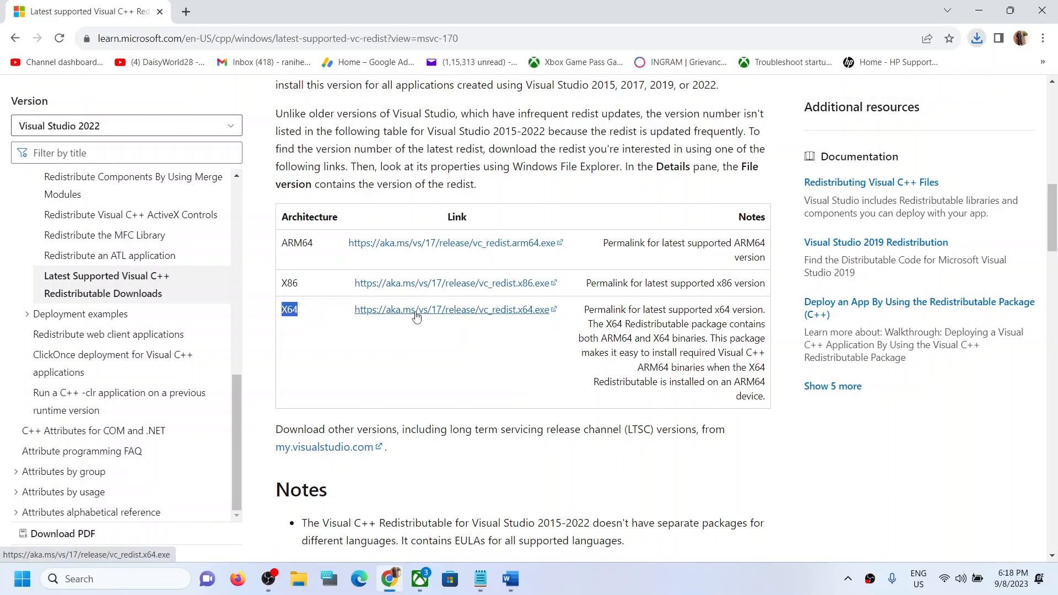
mouse_move(894, 147)
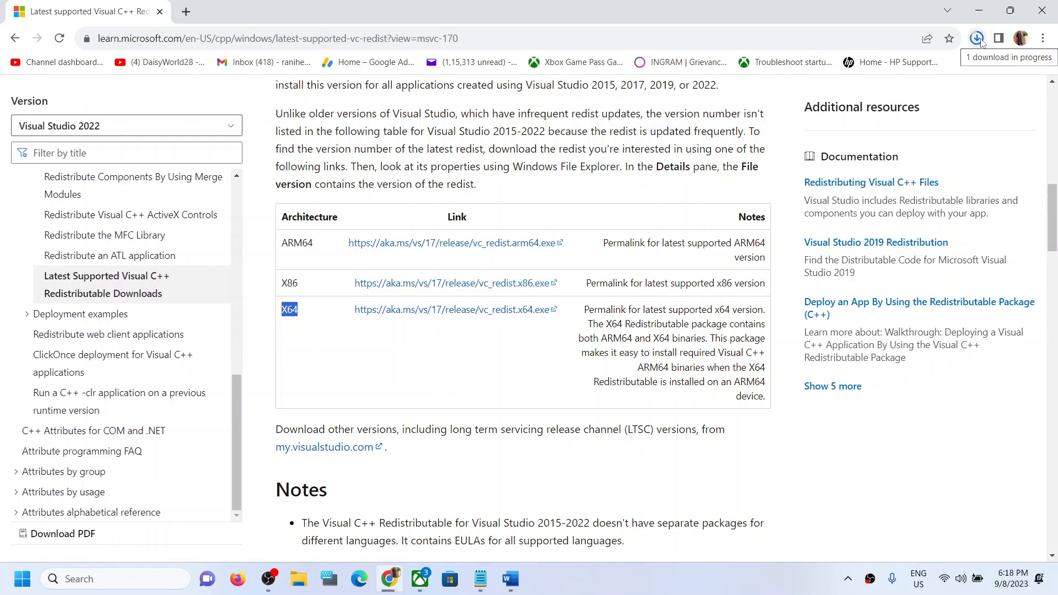
click(975, 39)
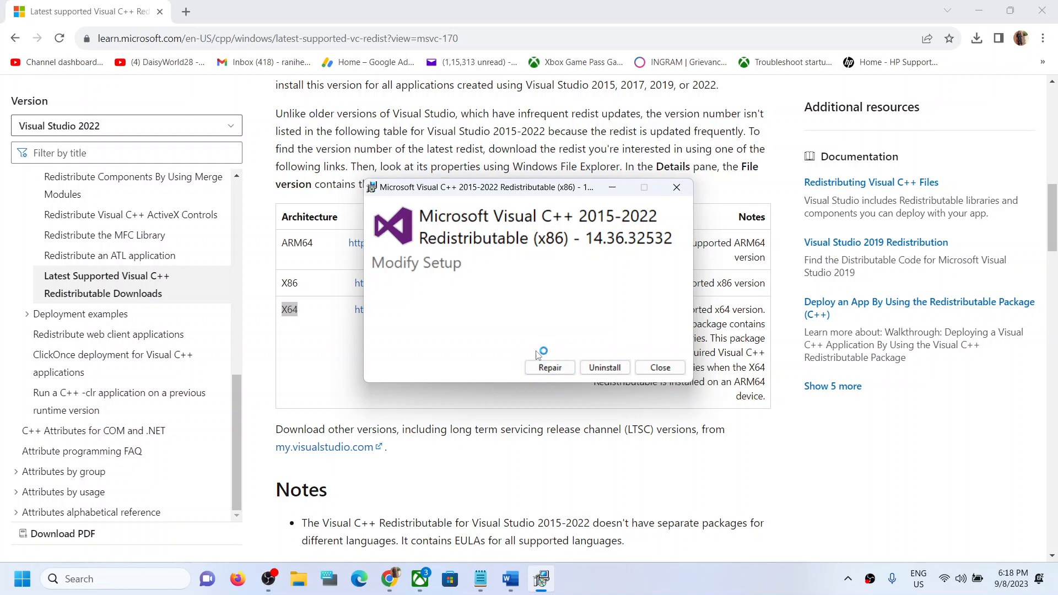
mouse_move(558, 359)
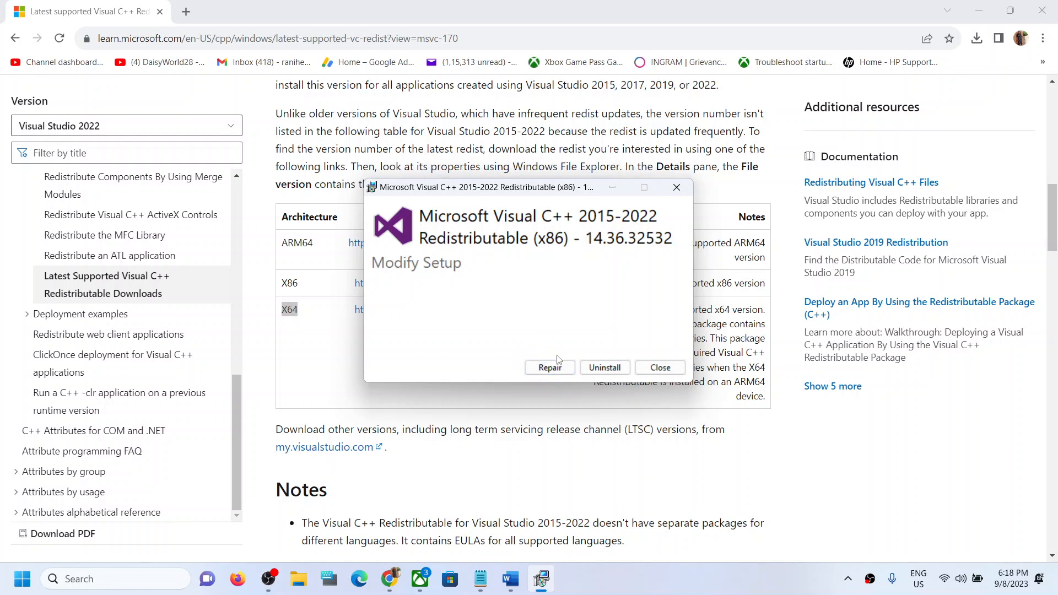
Step: Start repairing the x86 Visual C++ 2015-2022 Redistributable and review recent downloads
click(549, 368)
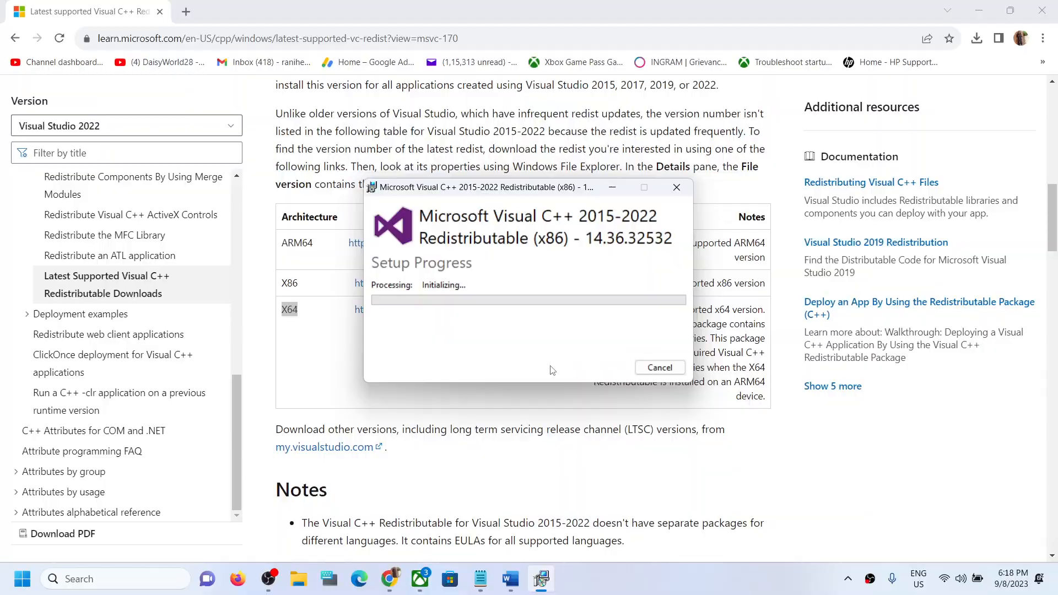
click(975, 39)
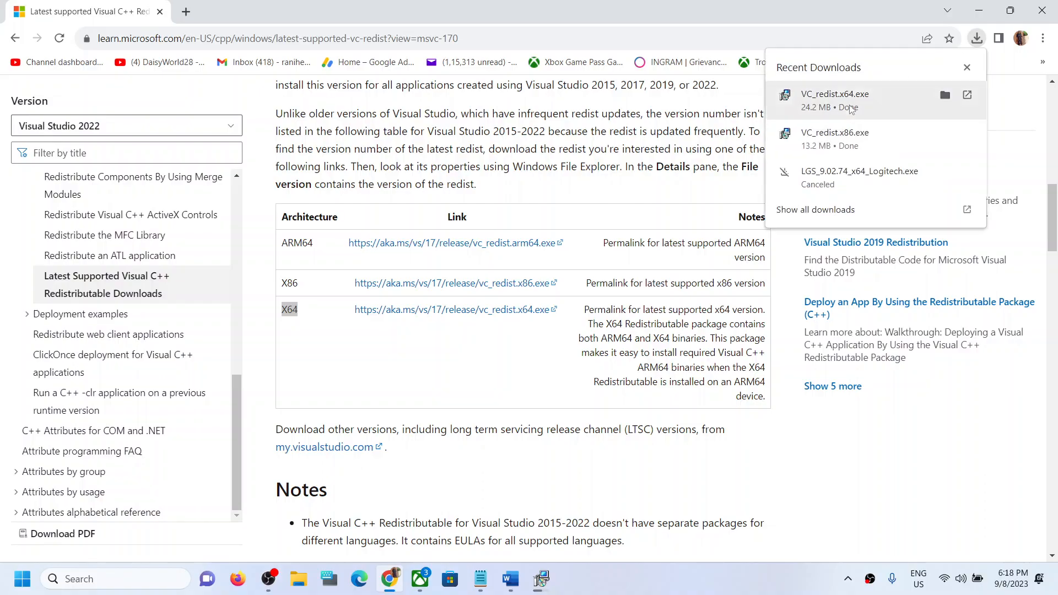
Step: Run and repair the x64 redistributable, then review the x64 and x86 setup results
click(967, 67)
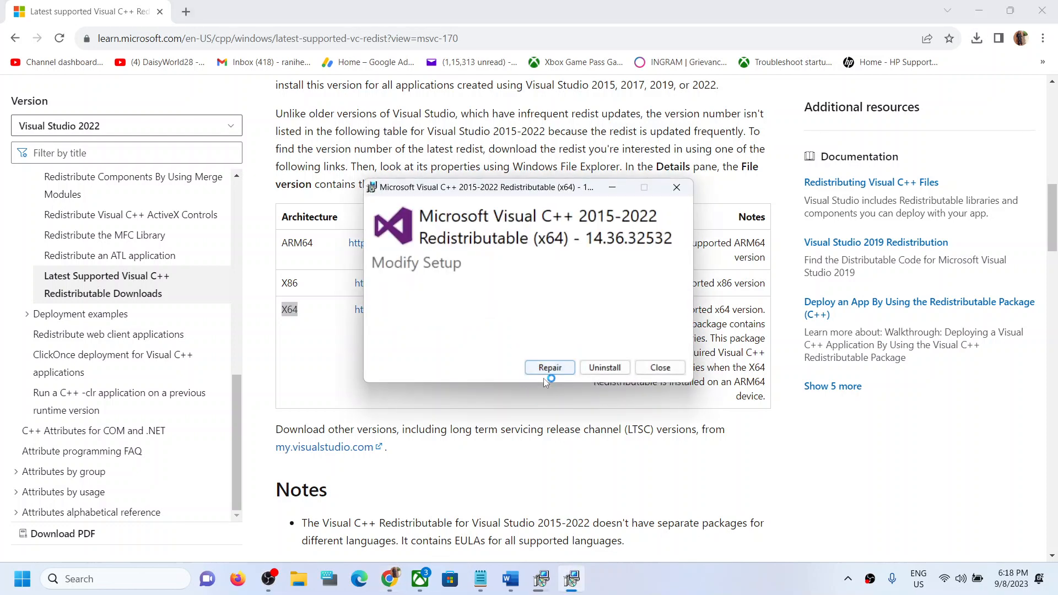
click(549, 367)
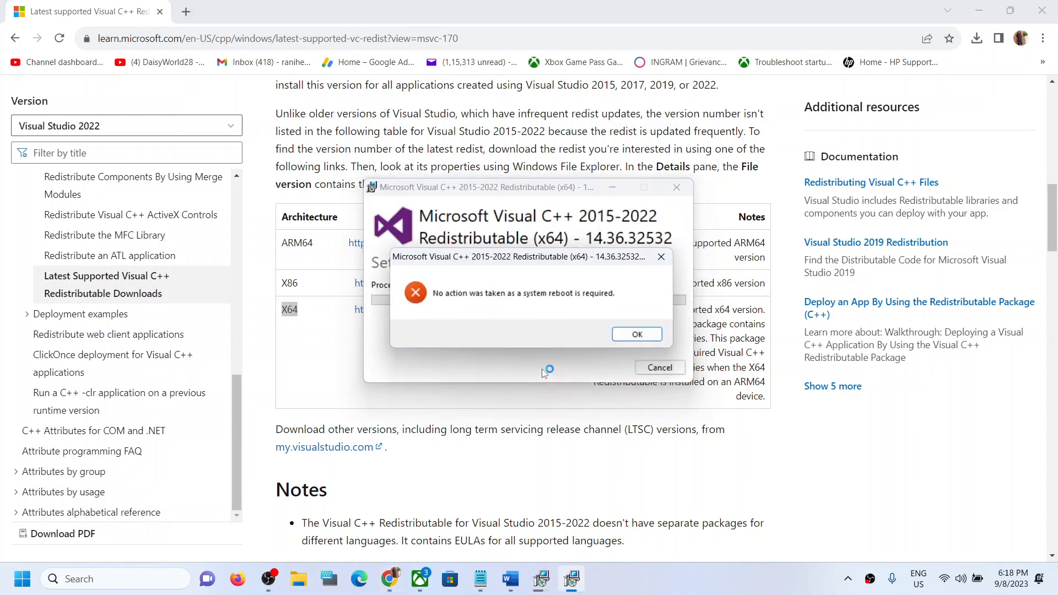
click(635, 334)
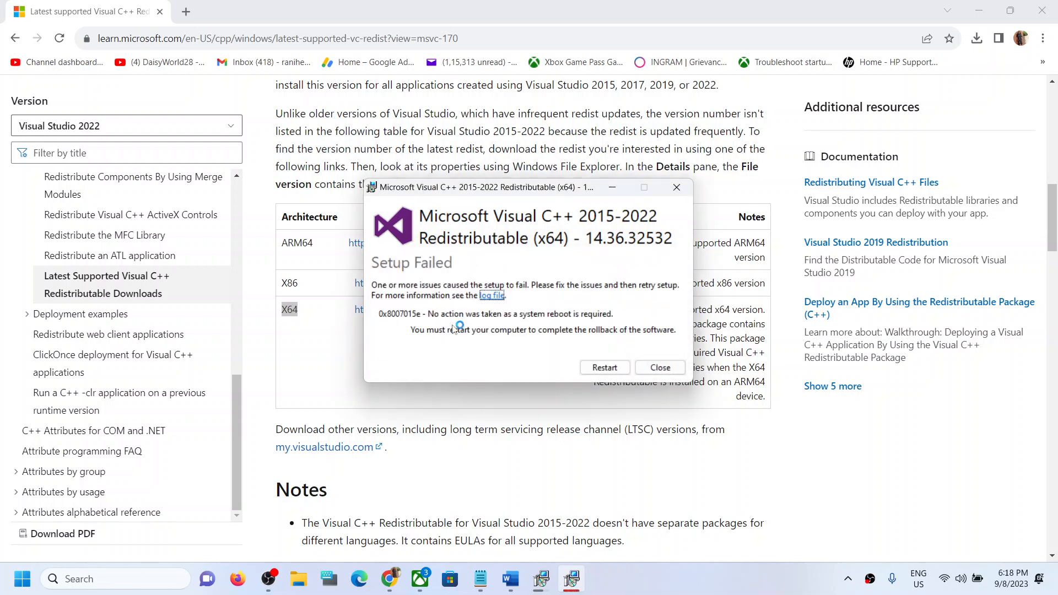
mouse_move(542, 579)
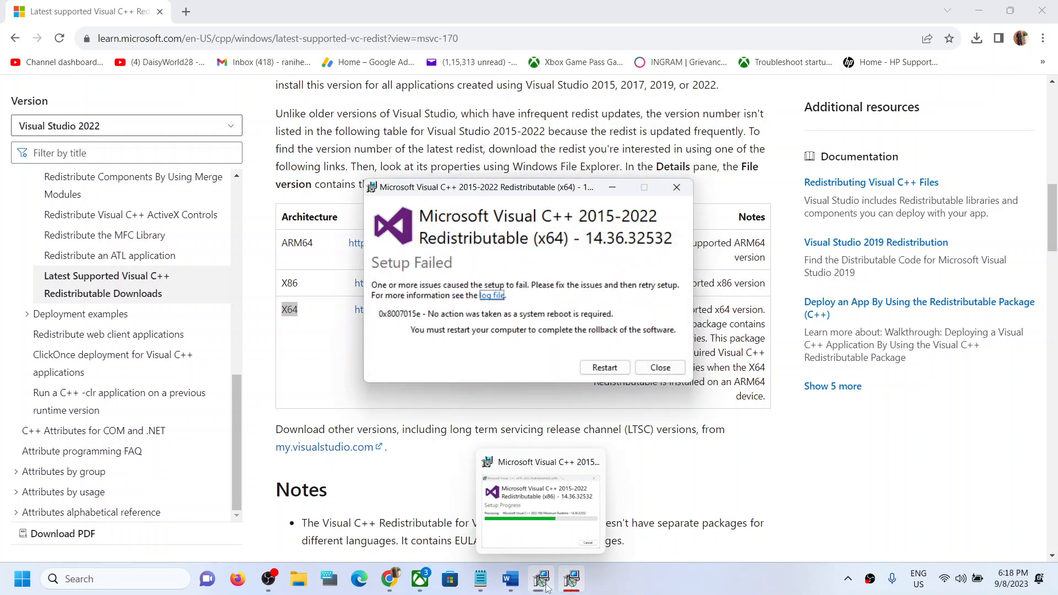
click(543, 499)
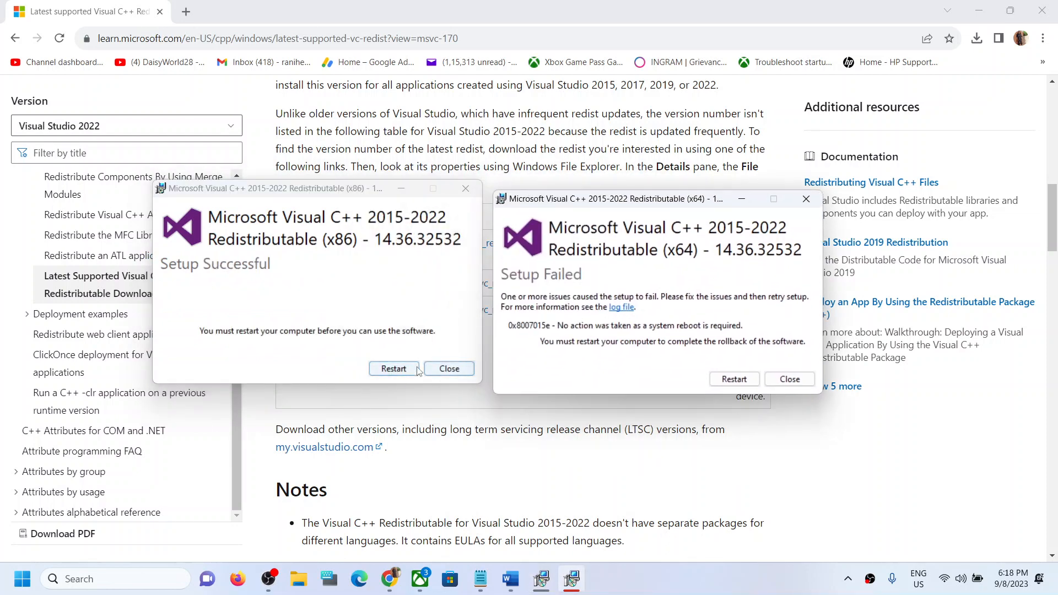
mouse_move(596, 300)
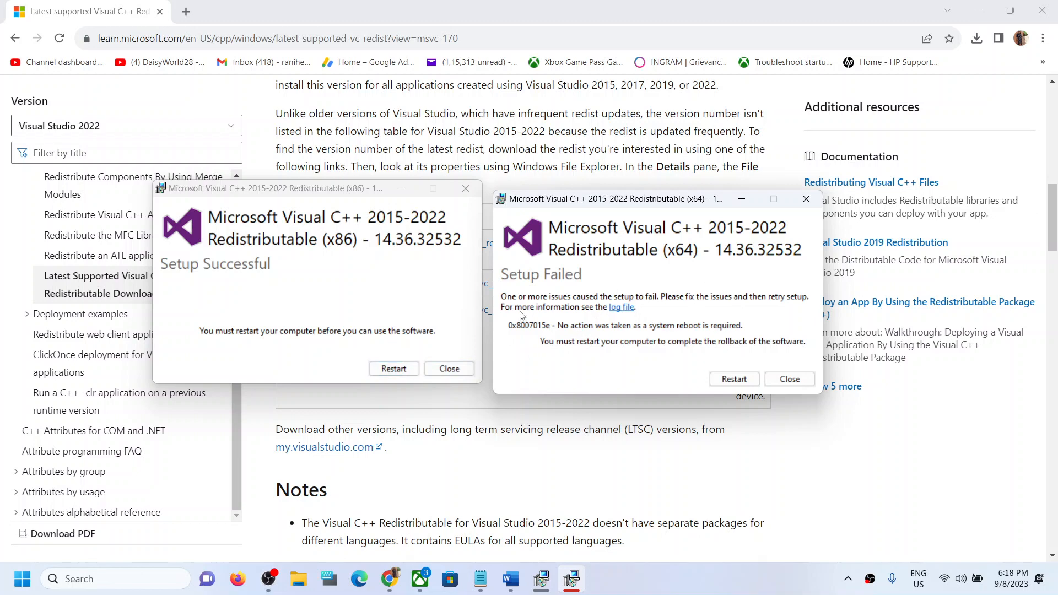
mouse_move(452, 365)
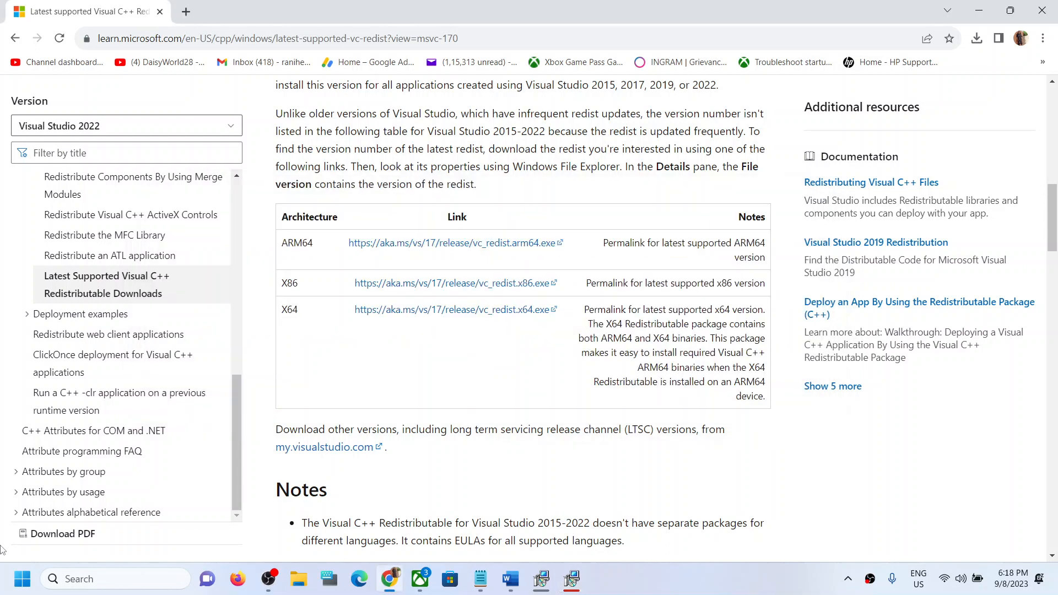
Step: Switch via Start to the Rainbow Six Siege Xbox page and bring the Word notes back up
click(22, 579)
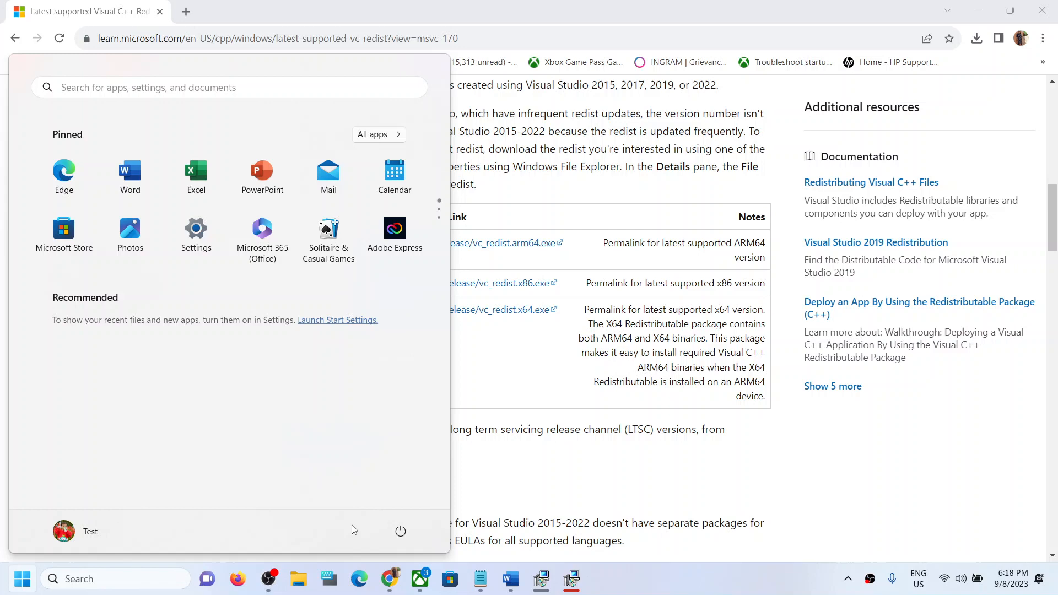
click(399, 531)
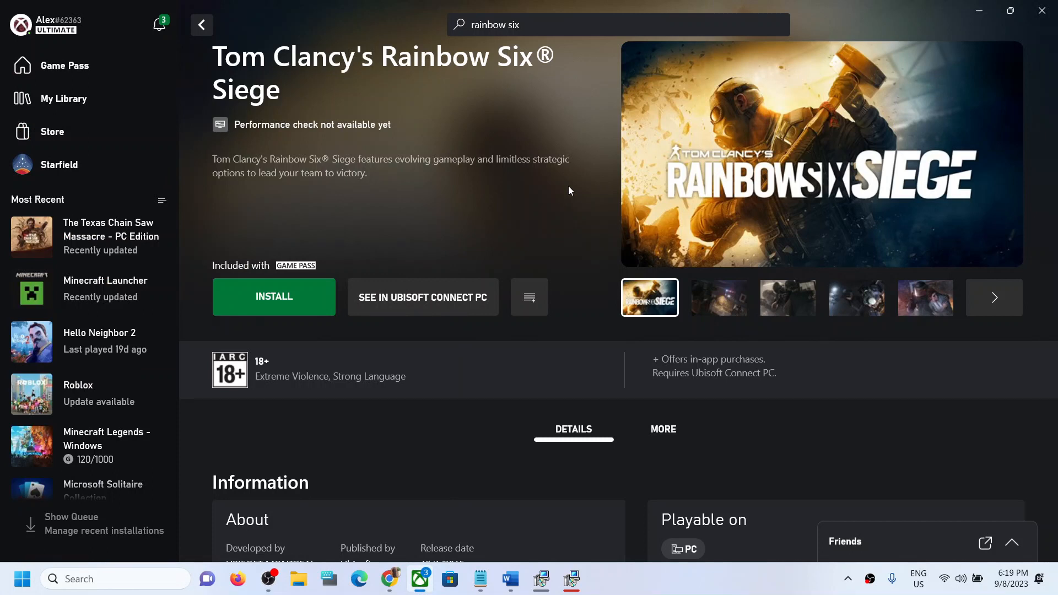
mouse_move(510, 578)
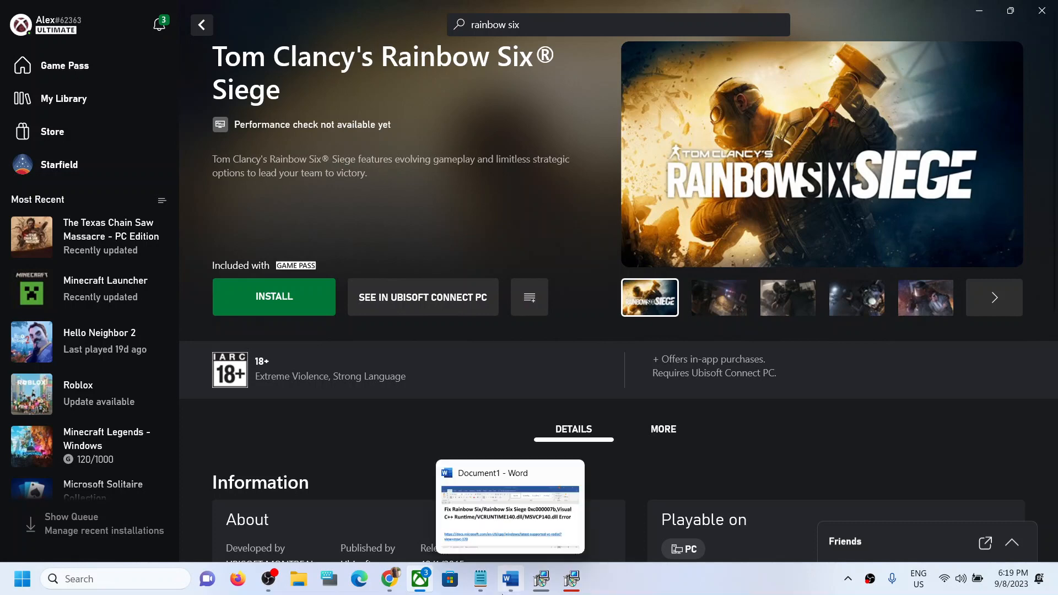
click(510, 506)
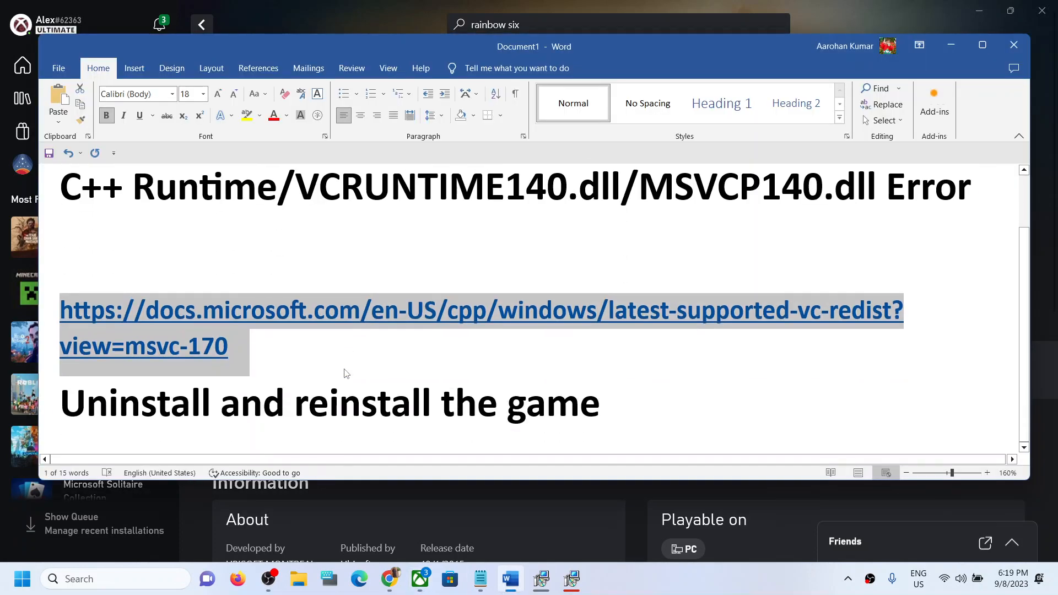
Step: Select the 'Uninstall and reinstall the game' line in the notes
click(263, 345)
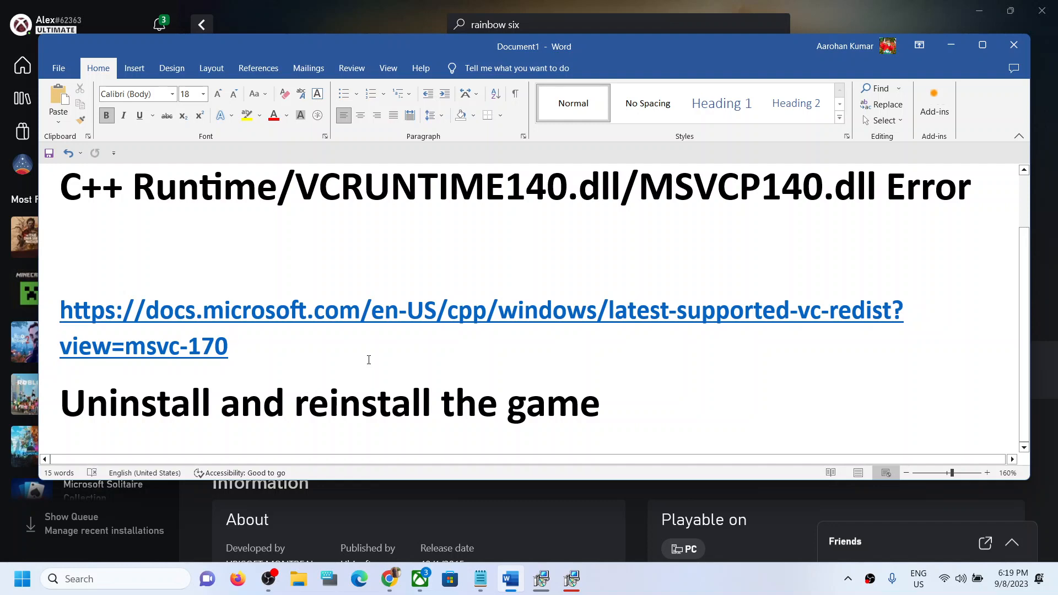
triple_click(330, 403)
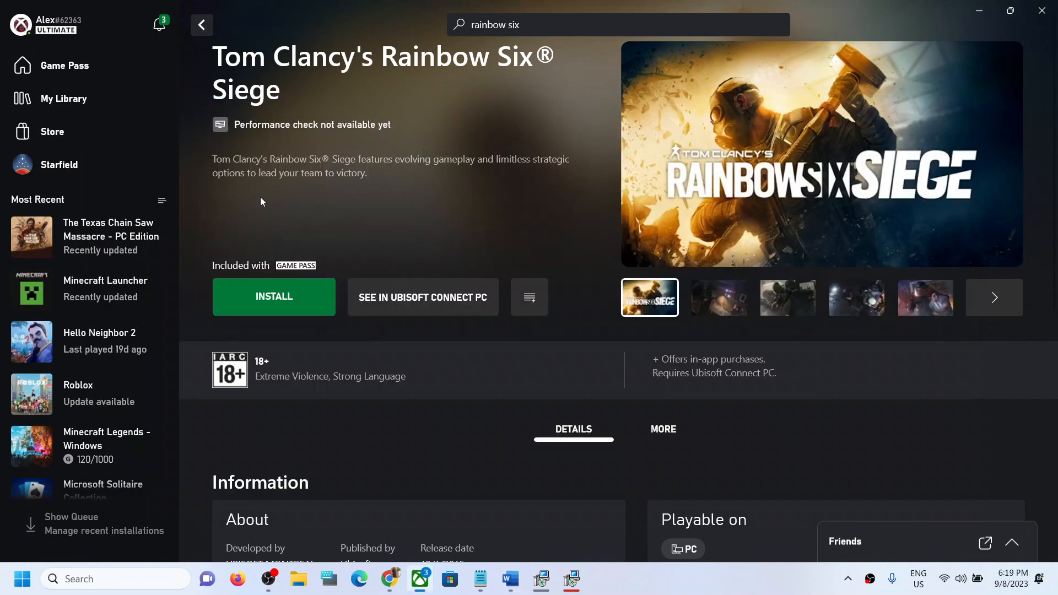
mouse_move(522, 458)
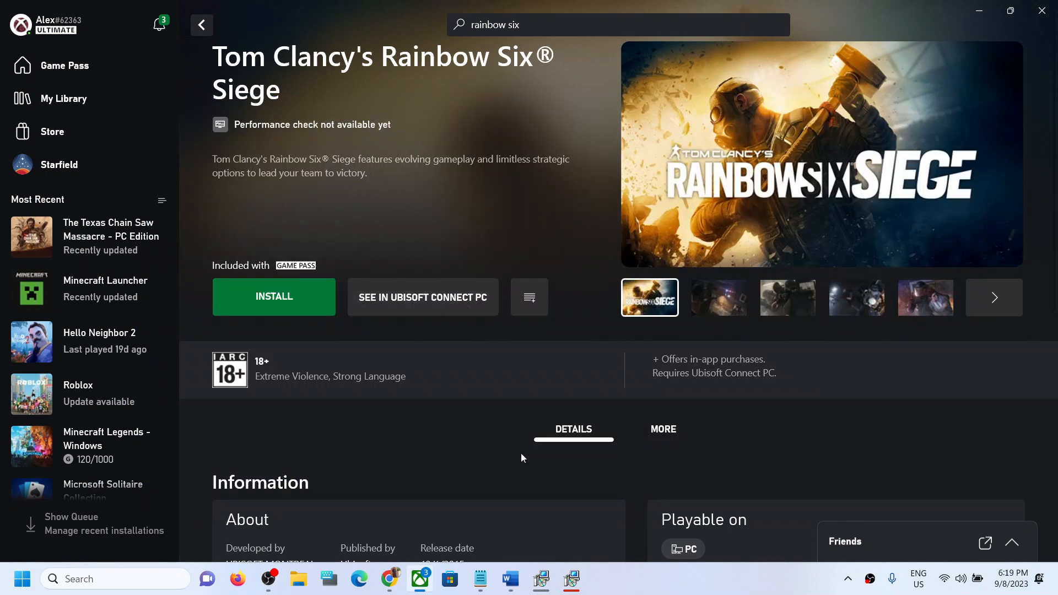
mouse_move(442, 388)
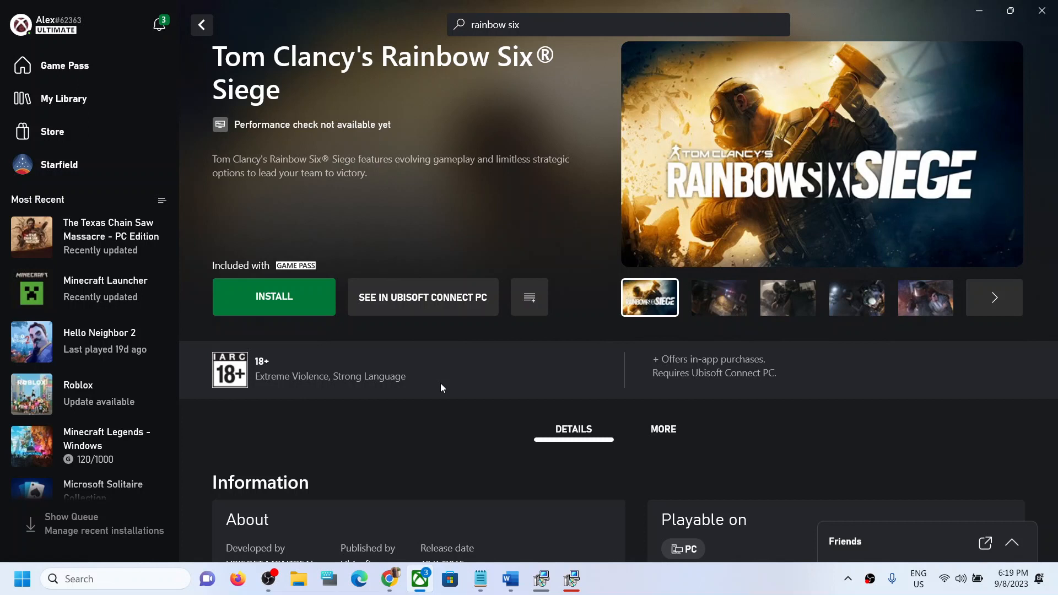
mouse_move(528, 551)
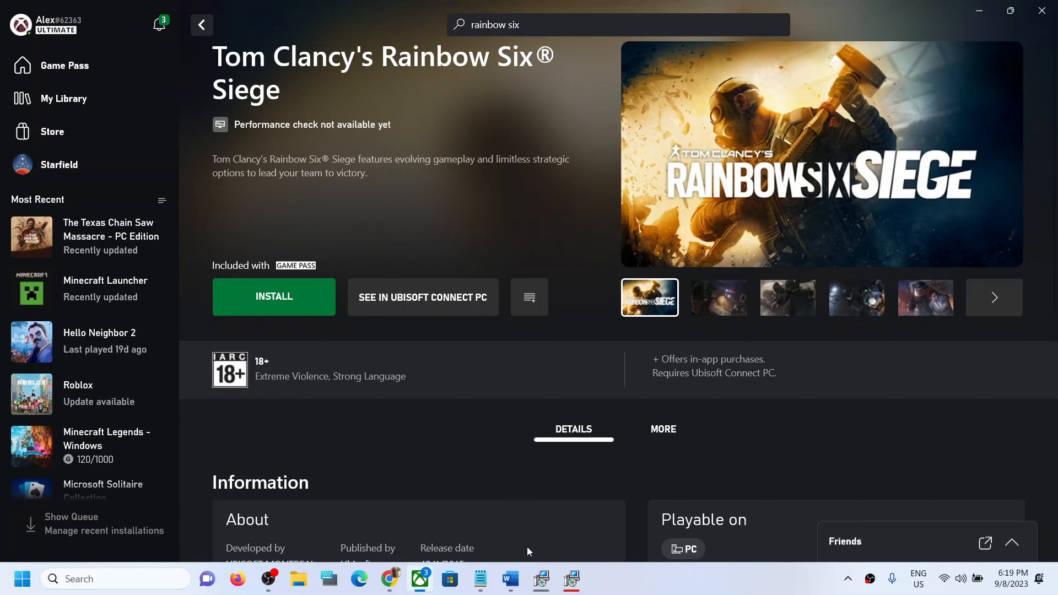
mouse_move(515, 546)
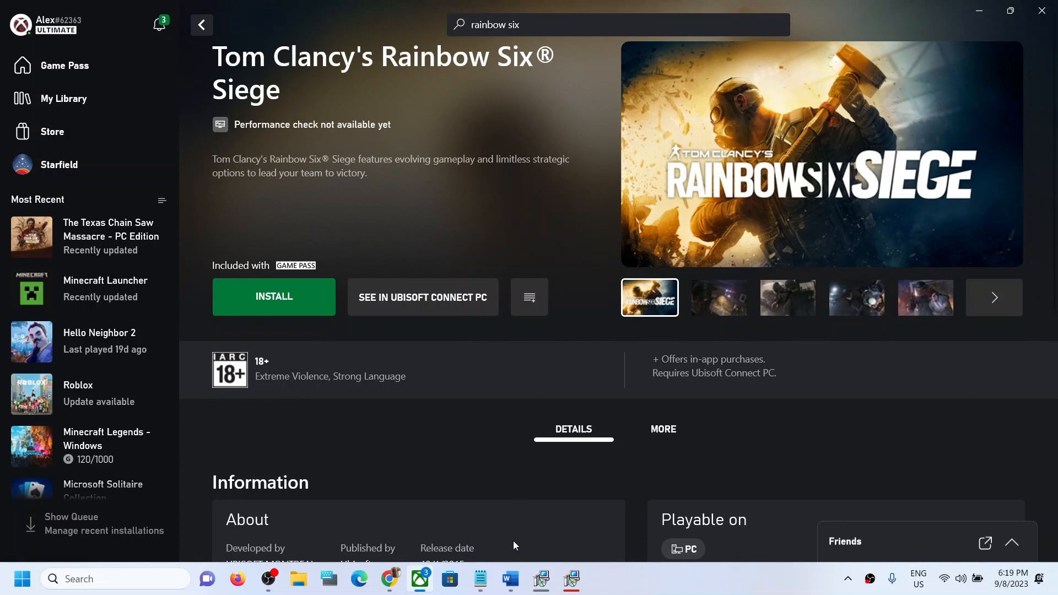
Step: Restore the Word notes and scroll up to the document's title
click(510, 579)
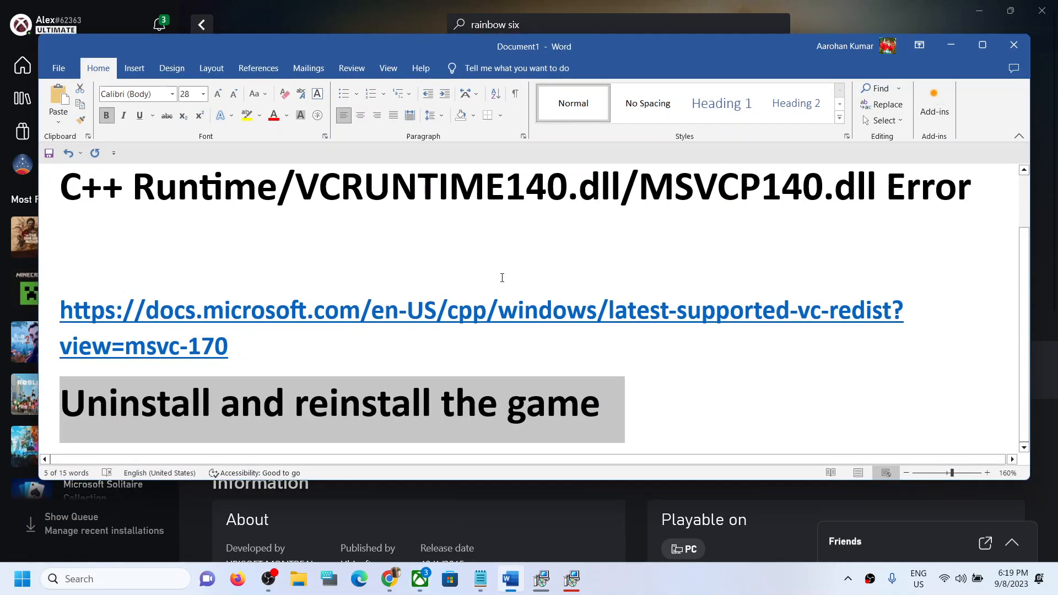
scroll(up, 3)
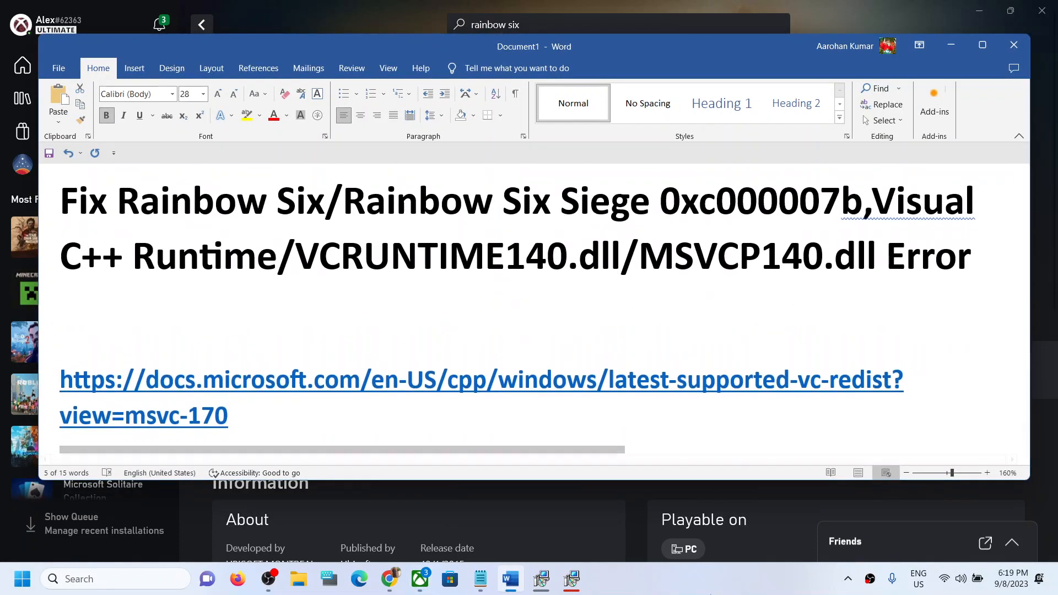